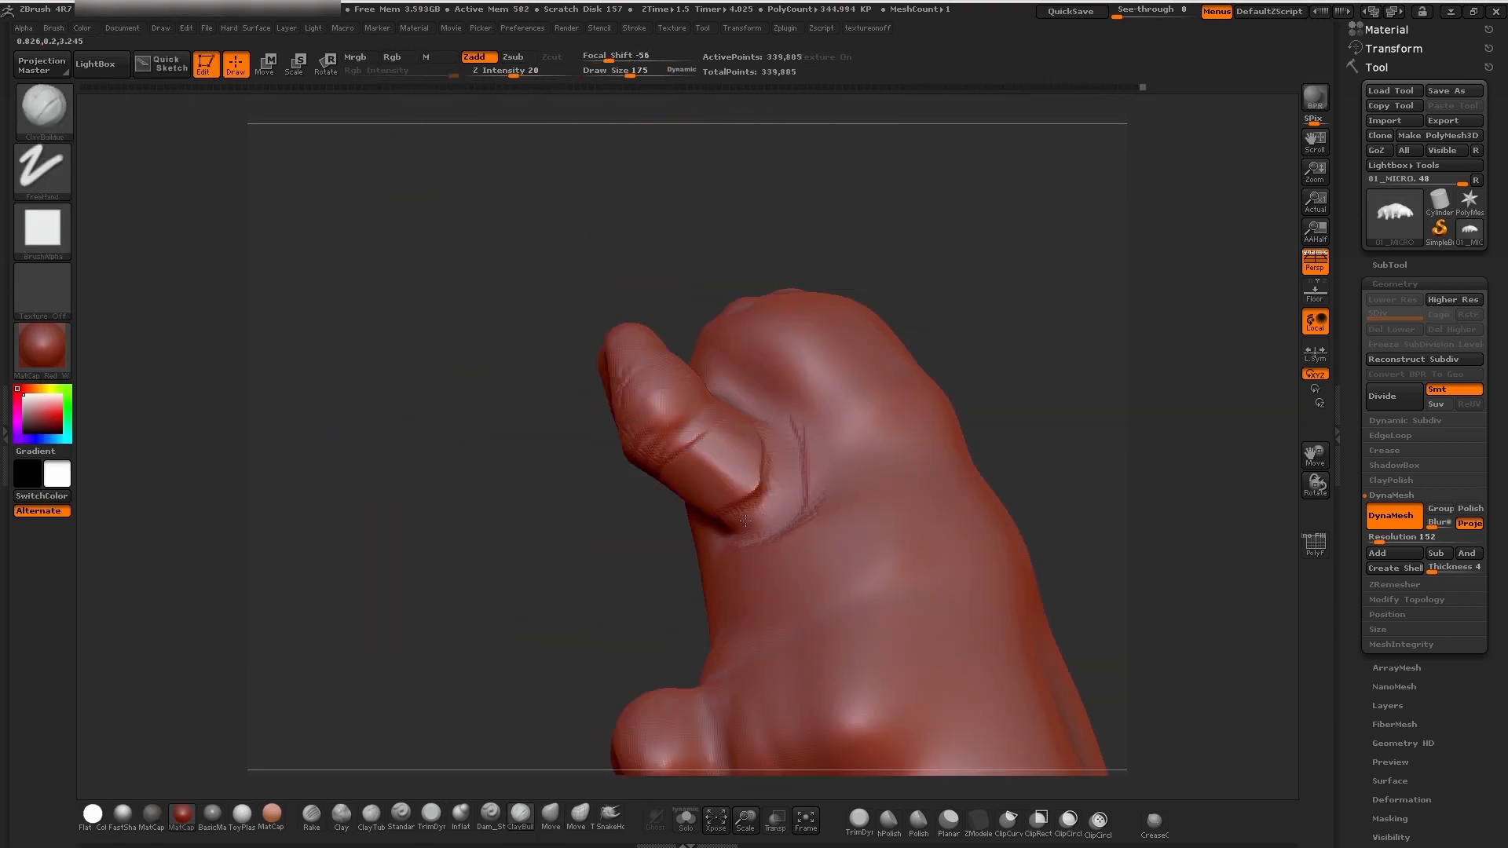
# Switch to the posed cloth-over-sphere TPose tool and reach TPose>SubT under Transpose Master
pyautogui.click(1407, 227)
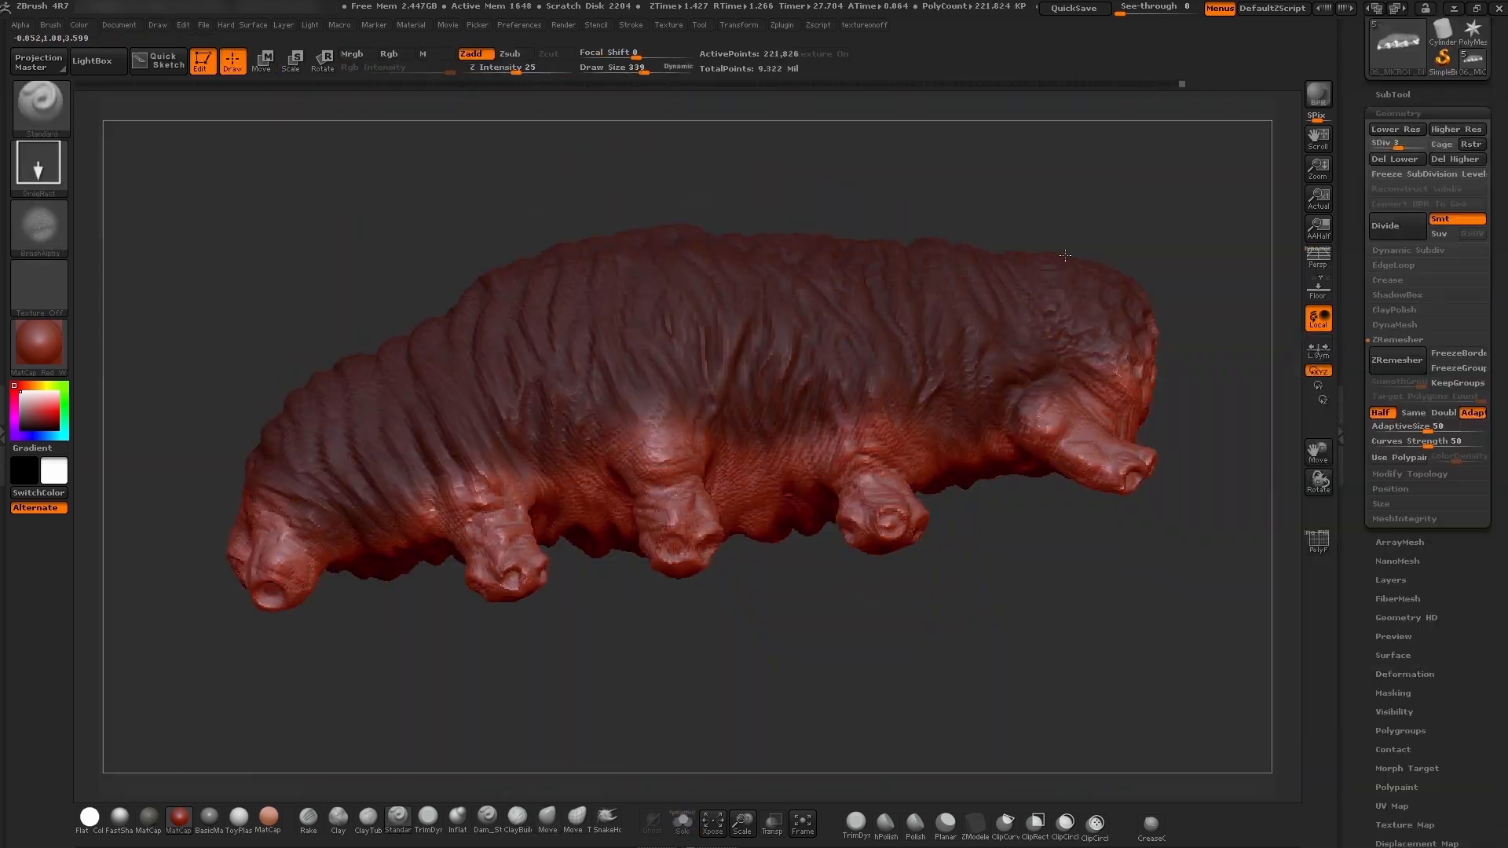
pyautogui.click(782, 24)
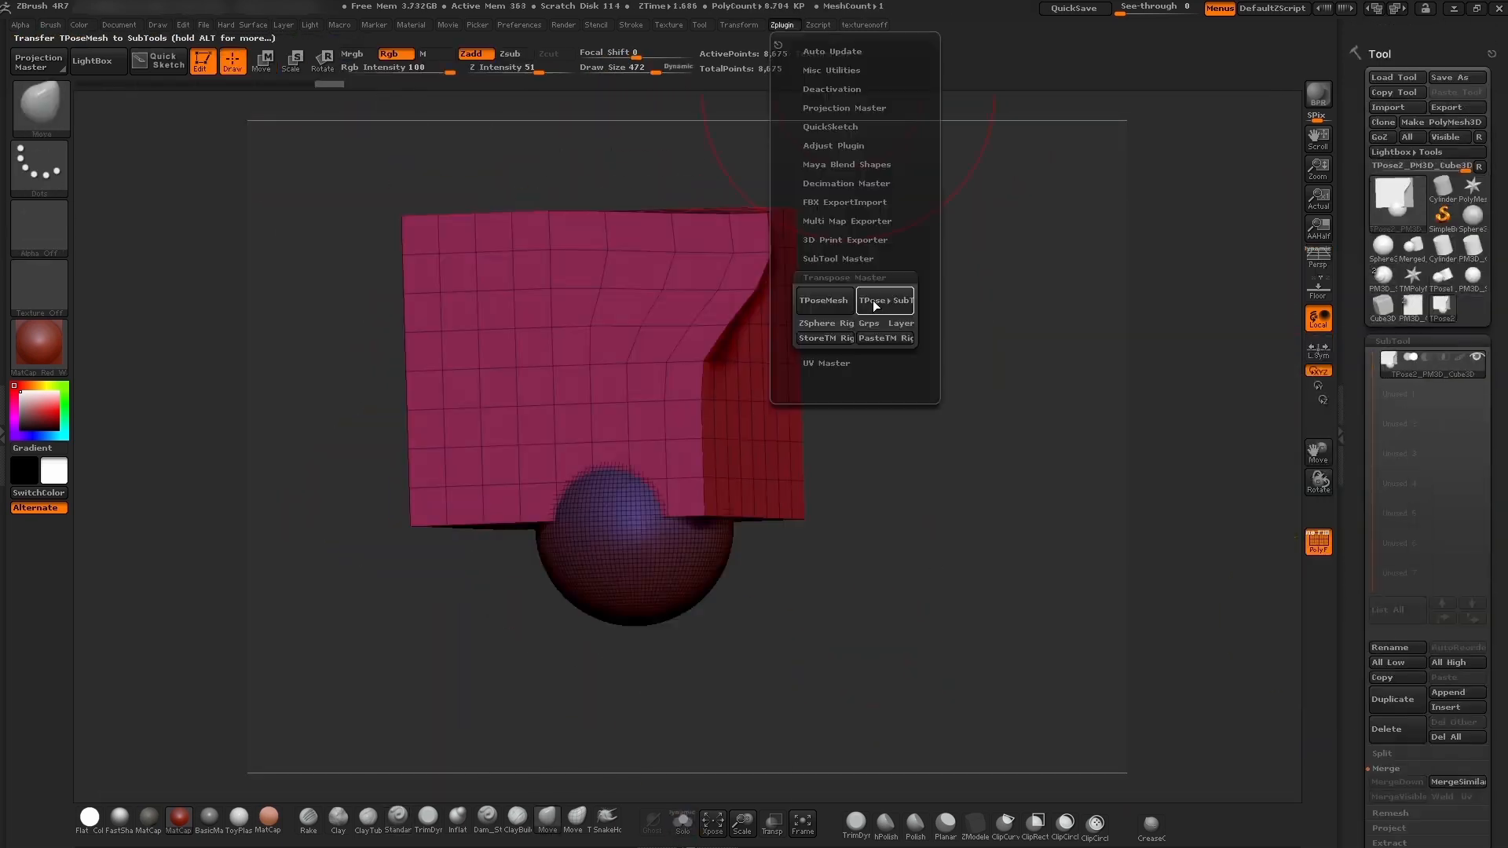